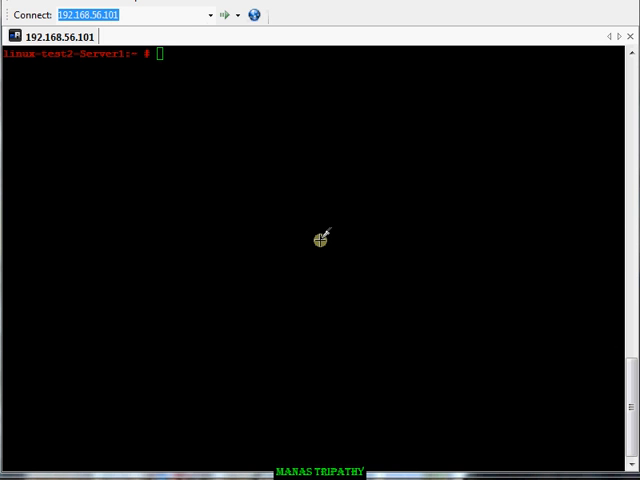
{"action": "mouse_move", "coordinate": [211, 85]}
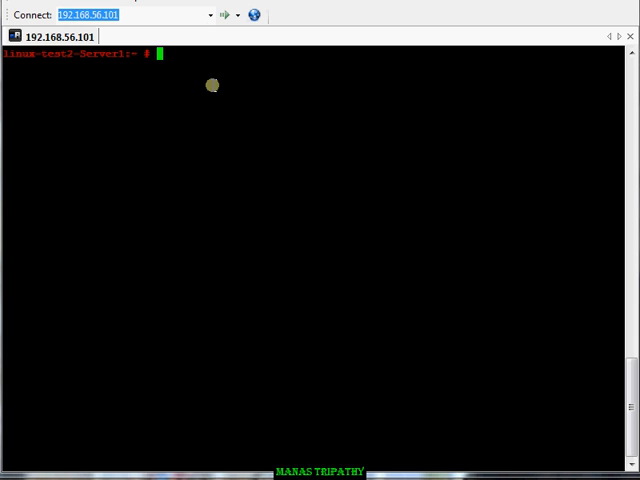
{"action": "mouse_move", "coordinate": [110, 109]}
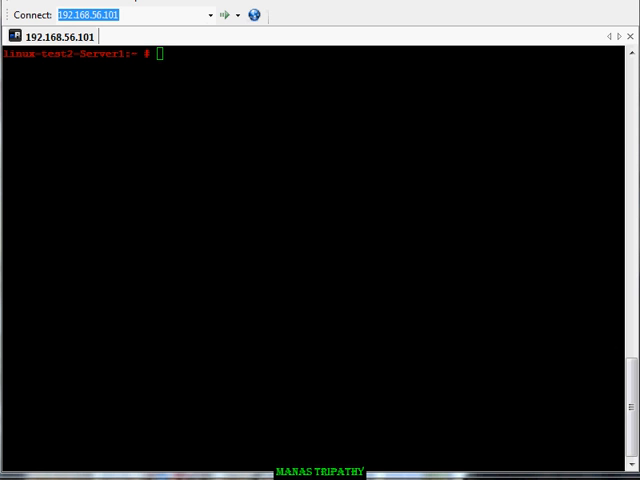
{"action": "mouse_move", "coordinate": [225, 160]}
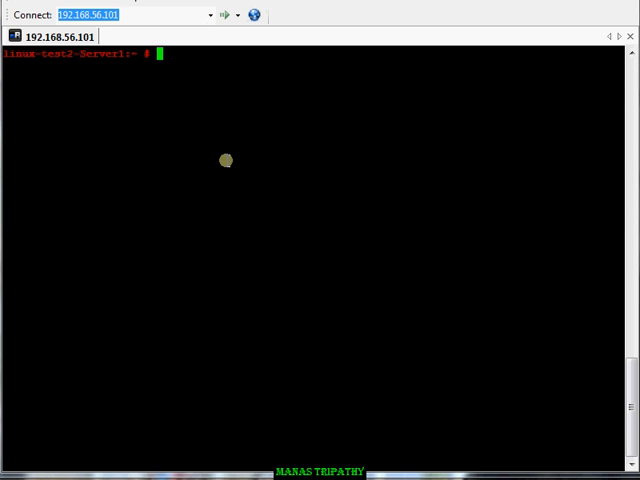
- Run fdisk -l to list all disks, showing /dev/sdb with three partitions
{"action": "type", "text": "fd"}
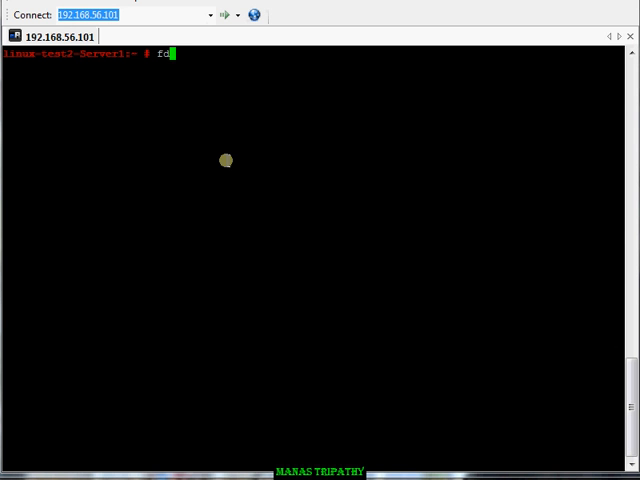
{"action": "key", "text": "Return"}
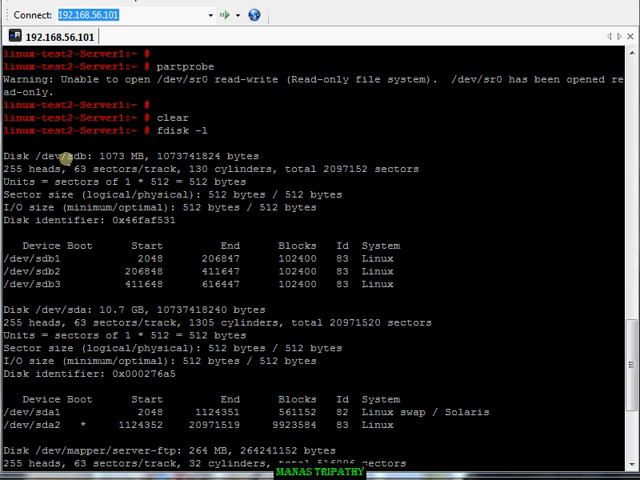
{"action": "double_click", "coordinate": [57, 155]}
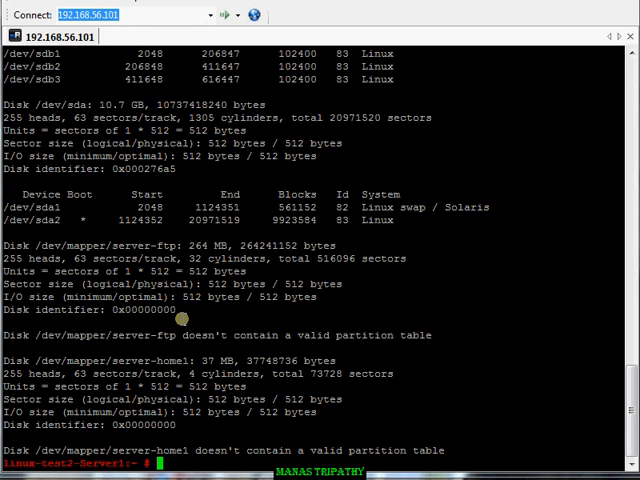
{"action": "type", "text": "p"}
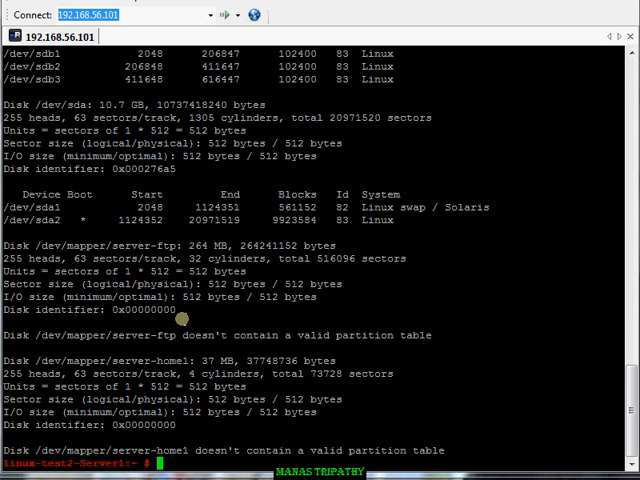
- Create a 100M primary partition /dev/sdb4 with fdisk /dev/sdb and write the table
{"action": "type", "text": "fdisk /dev/sdb"}
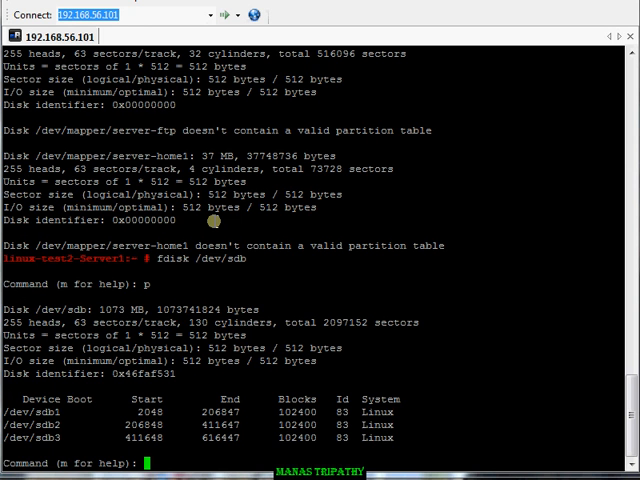
{"action": "type", "text": "n"}
{"action": "type", "text": "p"}
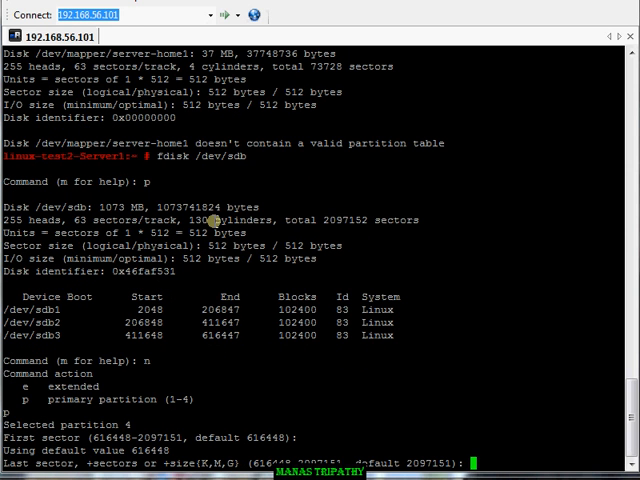
{"action": "type", "text": "+100M"}
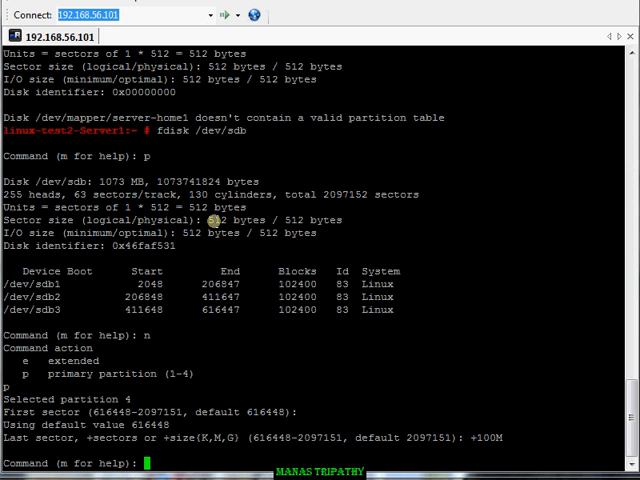
{"action": "type", "text": "p"}
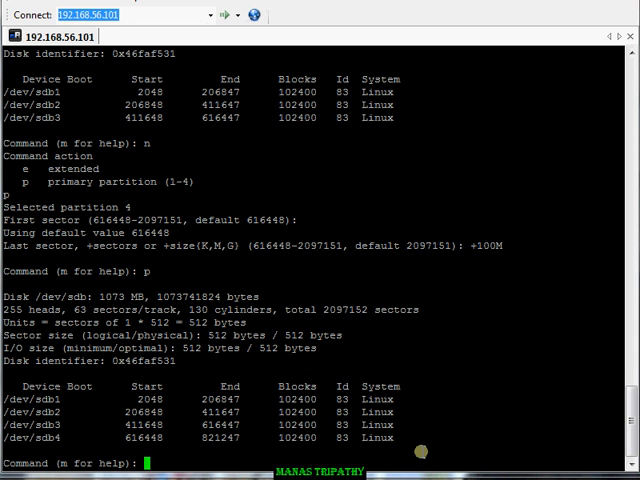
{"action": "type", "text": "w"}
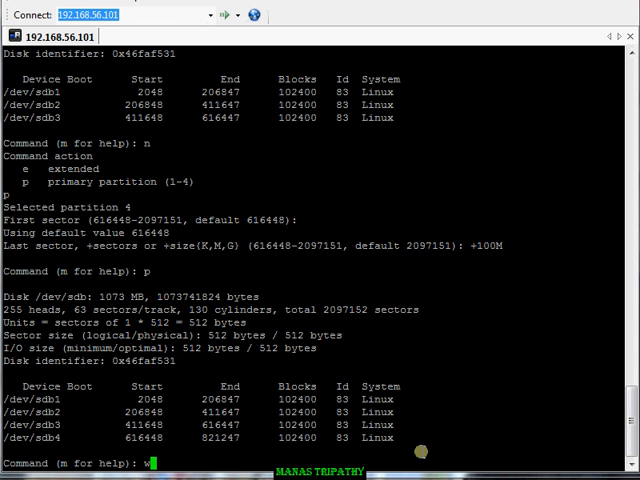
{"action": "key", "text": "Return"}
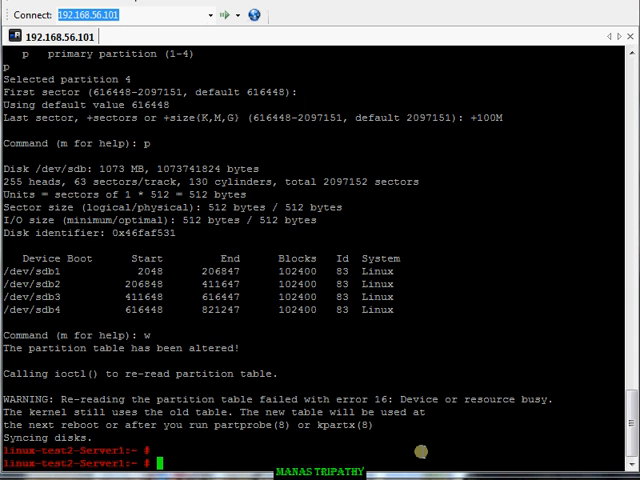
- Run lvmdiskscan, partprobe, then lvmdiskscan again so /dev/sdb4 appears at 100 MiB
{"action": "type", "text": "lvmdiskscan"}
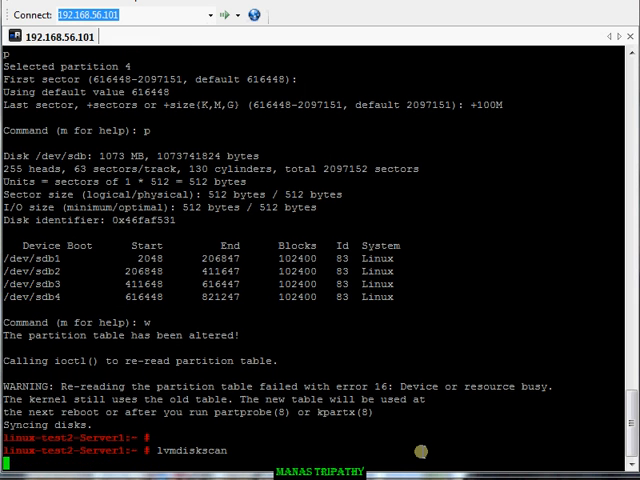
{"action": "key", "text": "Return"}
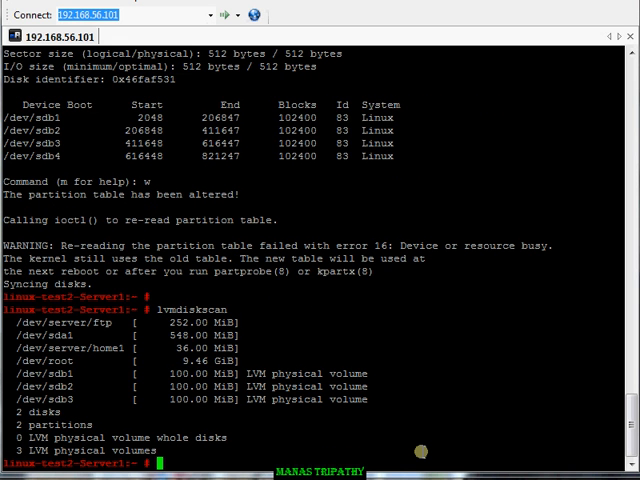
{"action": "type", "text": "partprobe"}
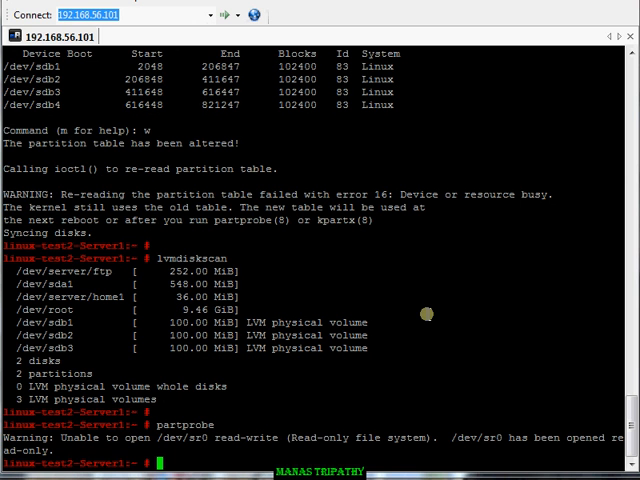
{"action": "type", "text": "lvmdiskscan"}
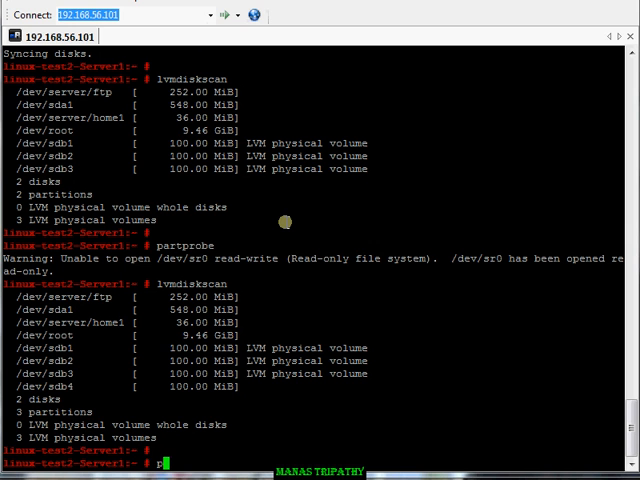
- Initialize /dev/sdb4 with pvcreate and rescan to confirm four LVM physical volumes
{"action": "type", "text": "vcreate /dev/sdb4"}
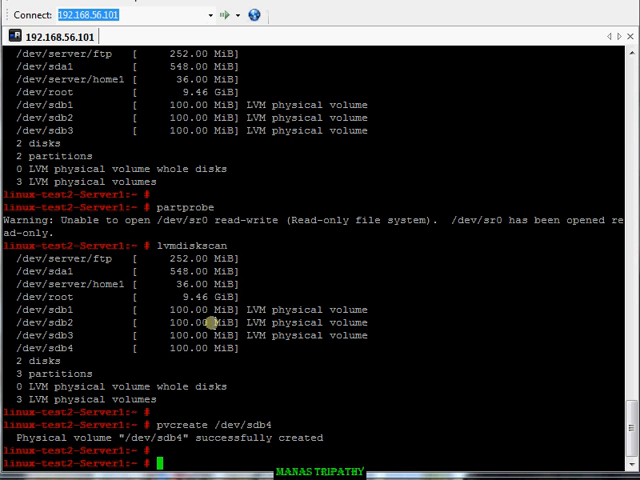
{"action": "type", "text": "lvmdisk"}
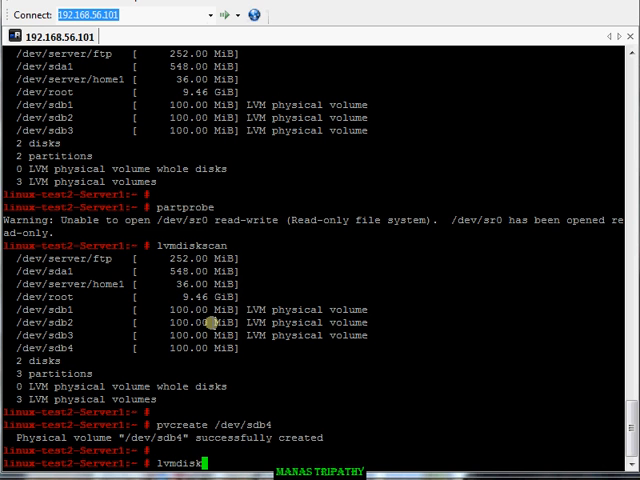
{"action": "key", "text": "Return"}
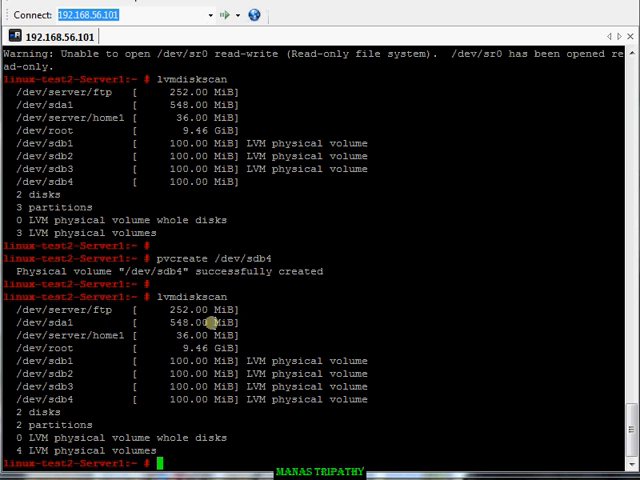
{"action": "scroll", "scroll_direction": "down", "scroll_amount": 3}
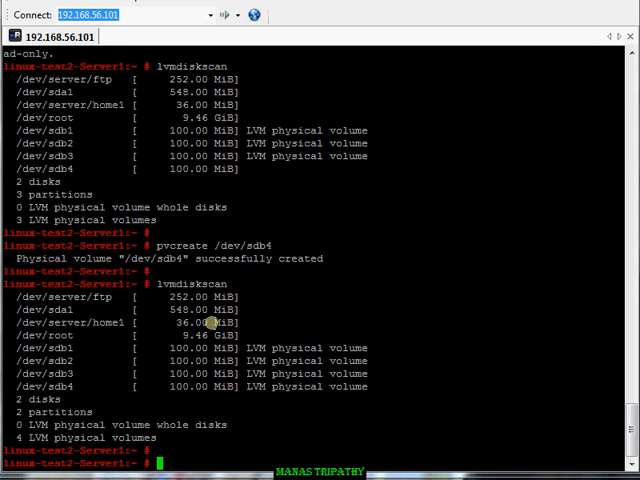
{"action": "type", "text": "vgs"}
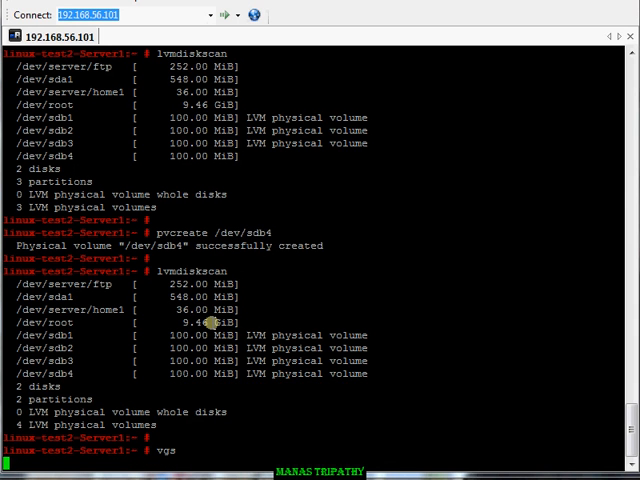
- Run vgextend server /dev/sdb4, growing the group to 384M with 96M free
{"action": "key", "text": "Return"}
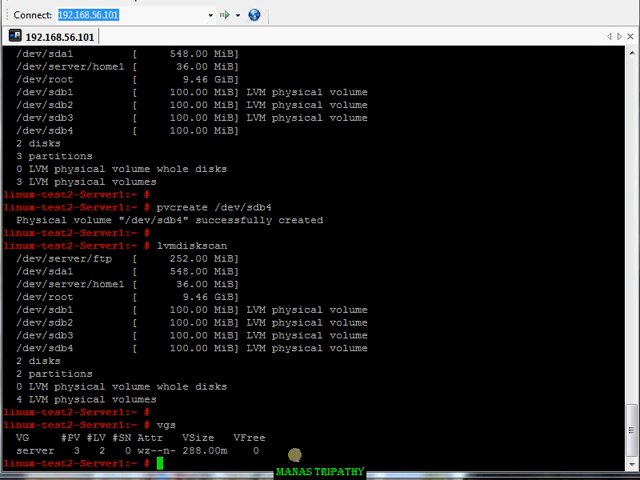
{"action": "type", "text": "vge"}
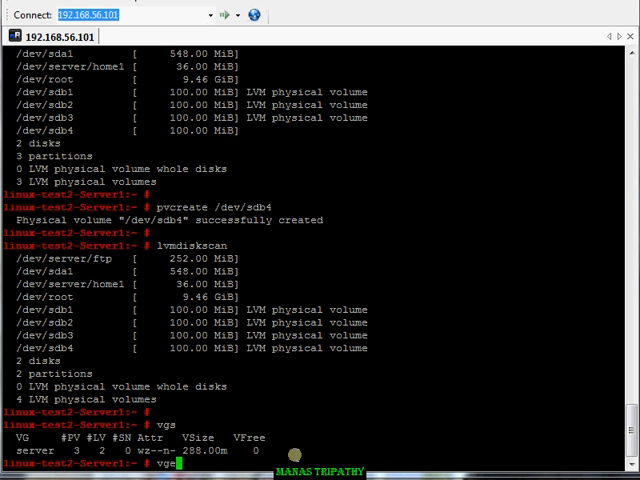
{"action": "type", "text": "xtend"}
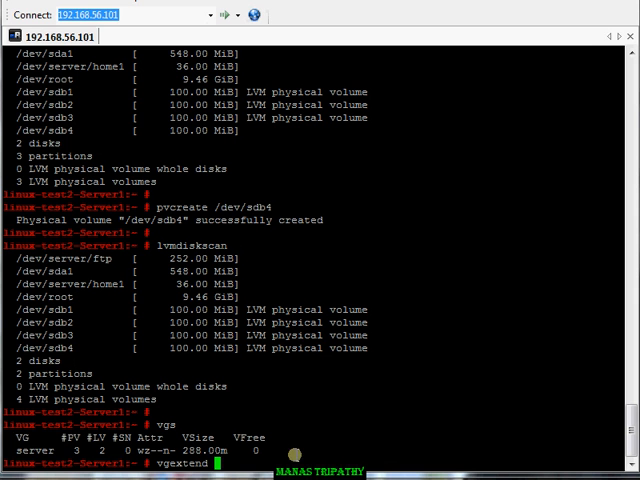
{"action": "type", "text": "server"}
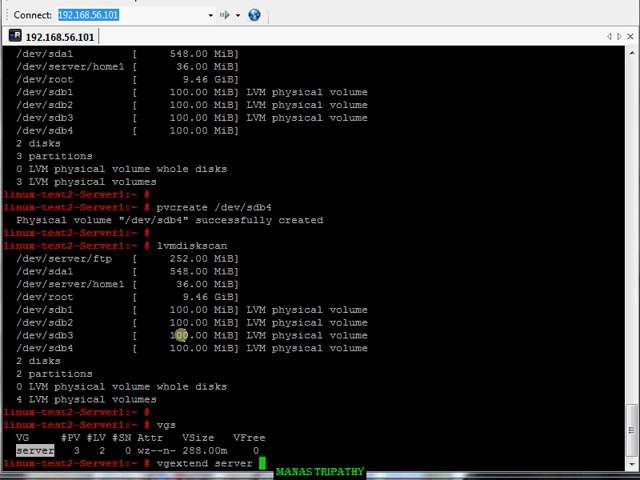
{"action": "type", "text": "/dev/sdb4"}
{"action": "type", "text": "vgs"}
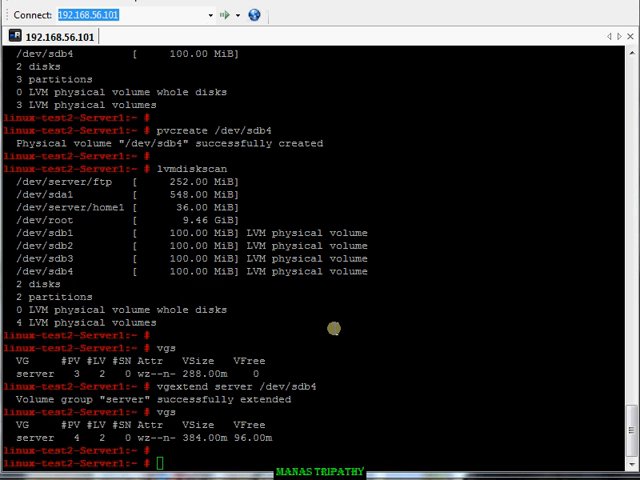
{"action": "type", "text": "lv"}
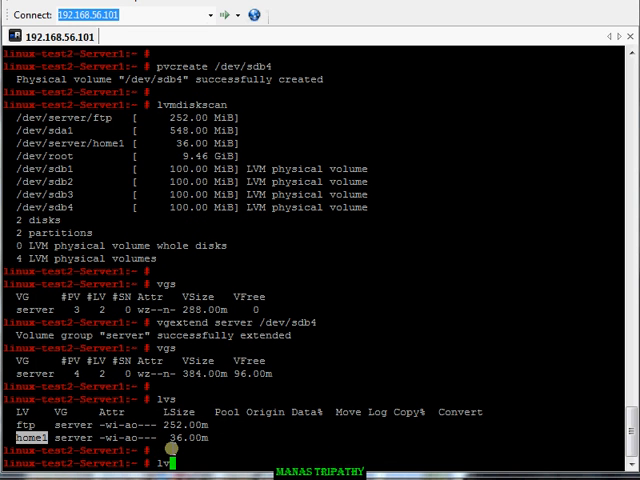
- Run lvextend -L +40M /dev/server/home1 and confirm with lvs that home1 is 76 MiB
{"action": "type", "text": "lvextend -L +40M /dev/server/home1"}
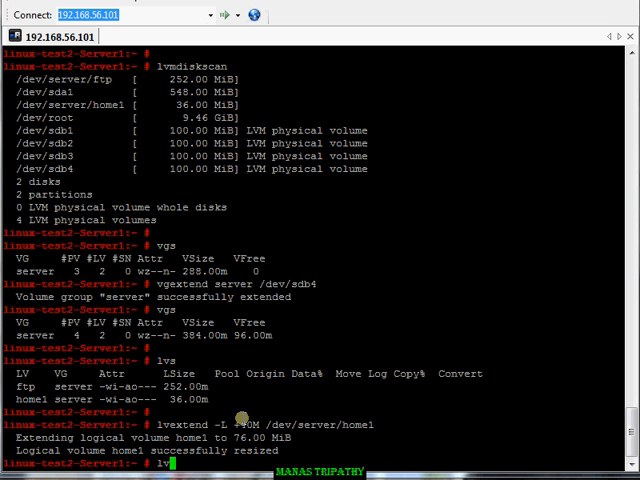
{"action": "key", "text": "Return"}
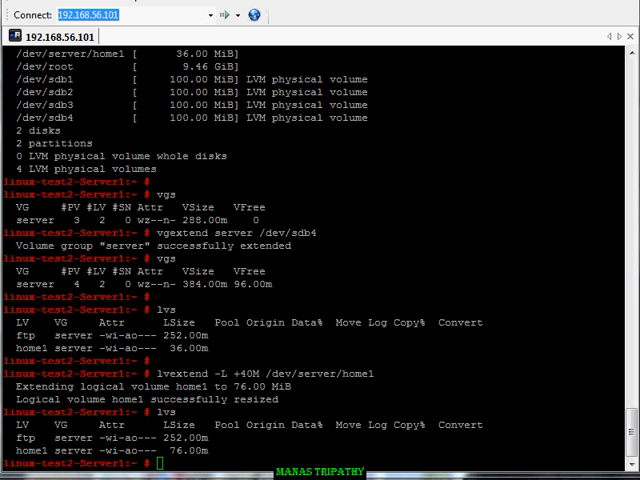
- Run resize_reiserfs /dev/server/home1, remount, and confirm /home1 shows 76M
{"action": "type", "text": "resize_reiserfs /dev/server/home1"}
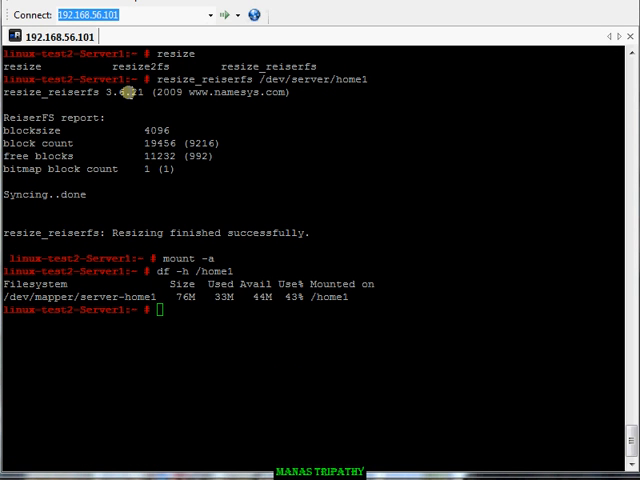
{"action": "mouse_move", "coordinate": [307, 179]}
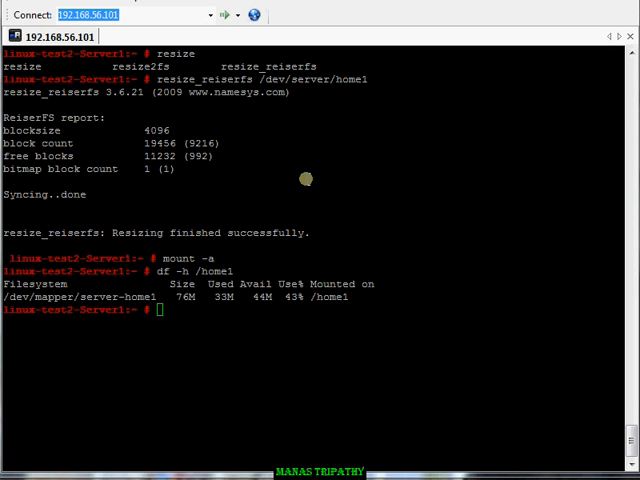
{"action": "mouse_move", "coordinate": [278, 268]}
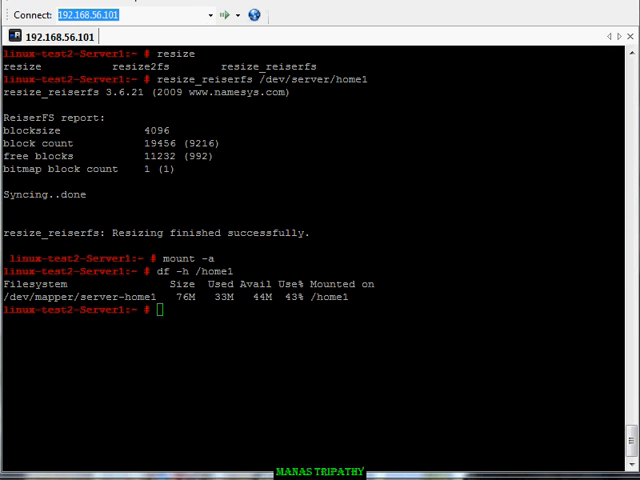
{"action": "mouse_move", "coordinate": [265, 200]}
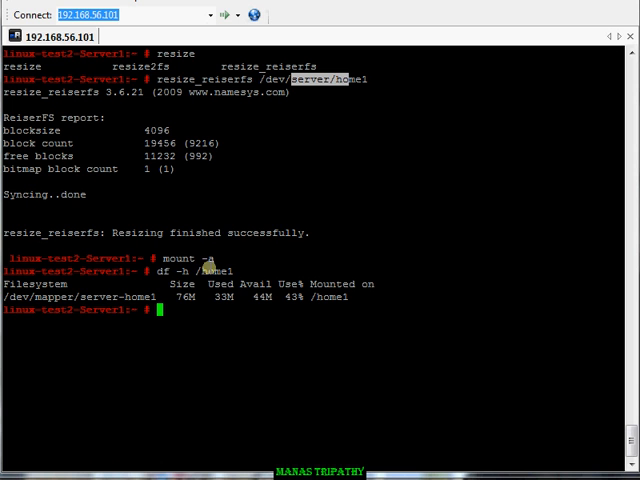
{"action": "mouse_move", "coordinate": [376, 191]}
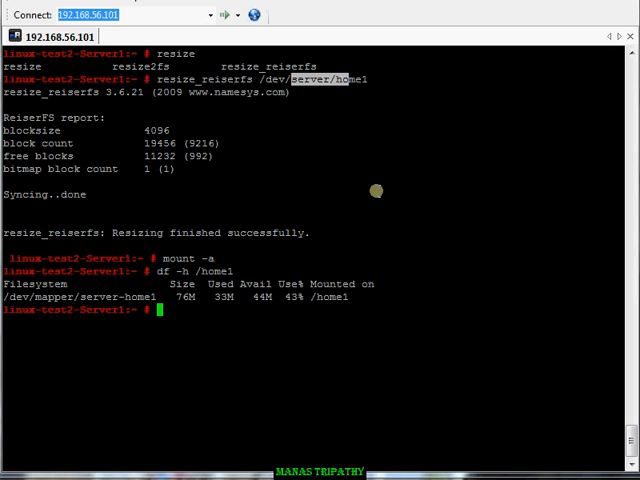
{"action": "mouse_move", "coordinate": [310, 197]}
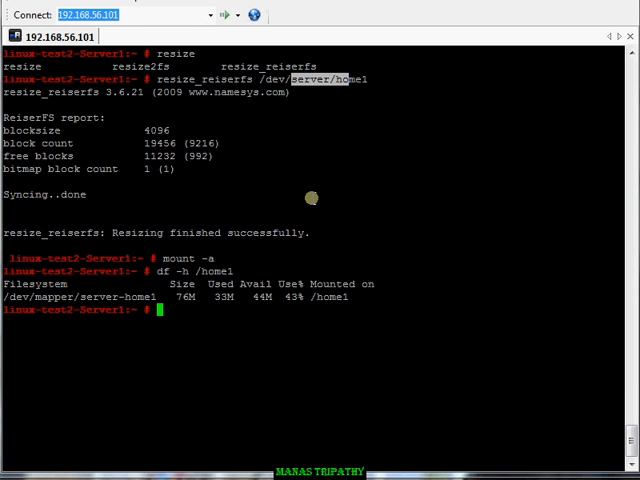